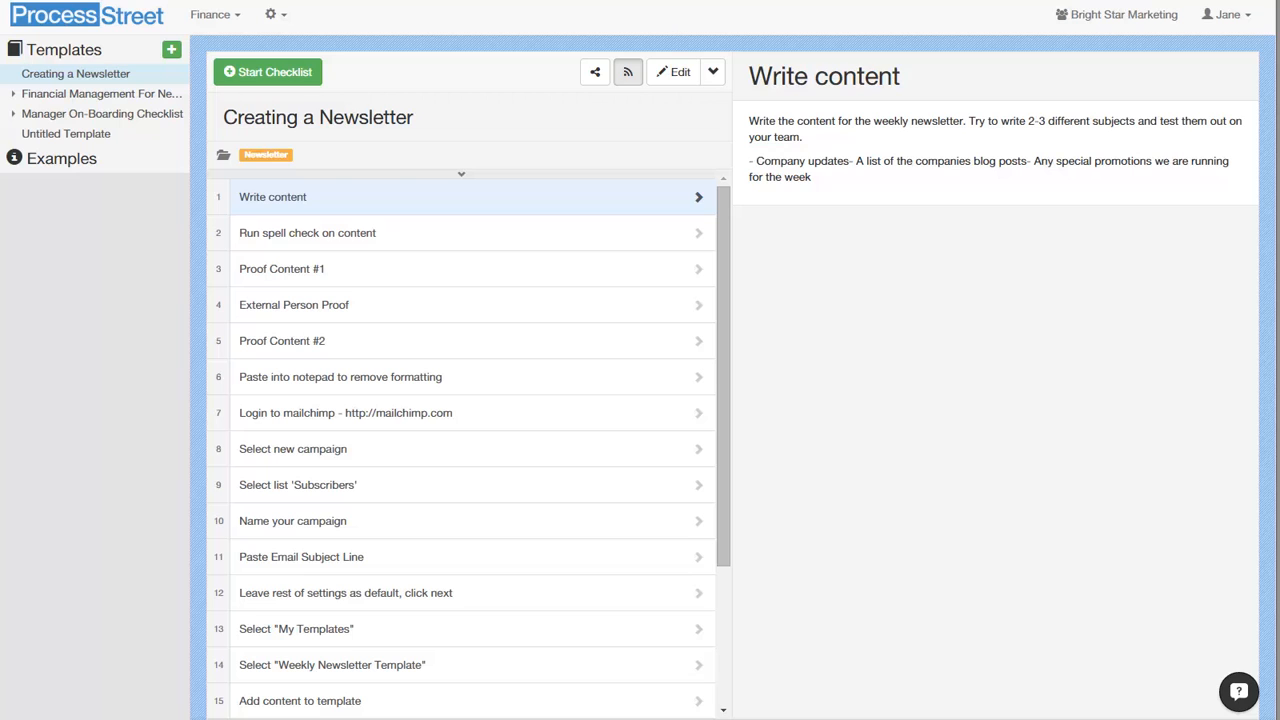
Request that the Creating a Newsletter template be made public from its Share dialog
left_click(626, 72)
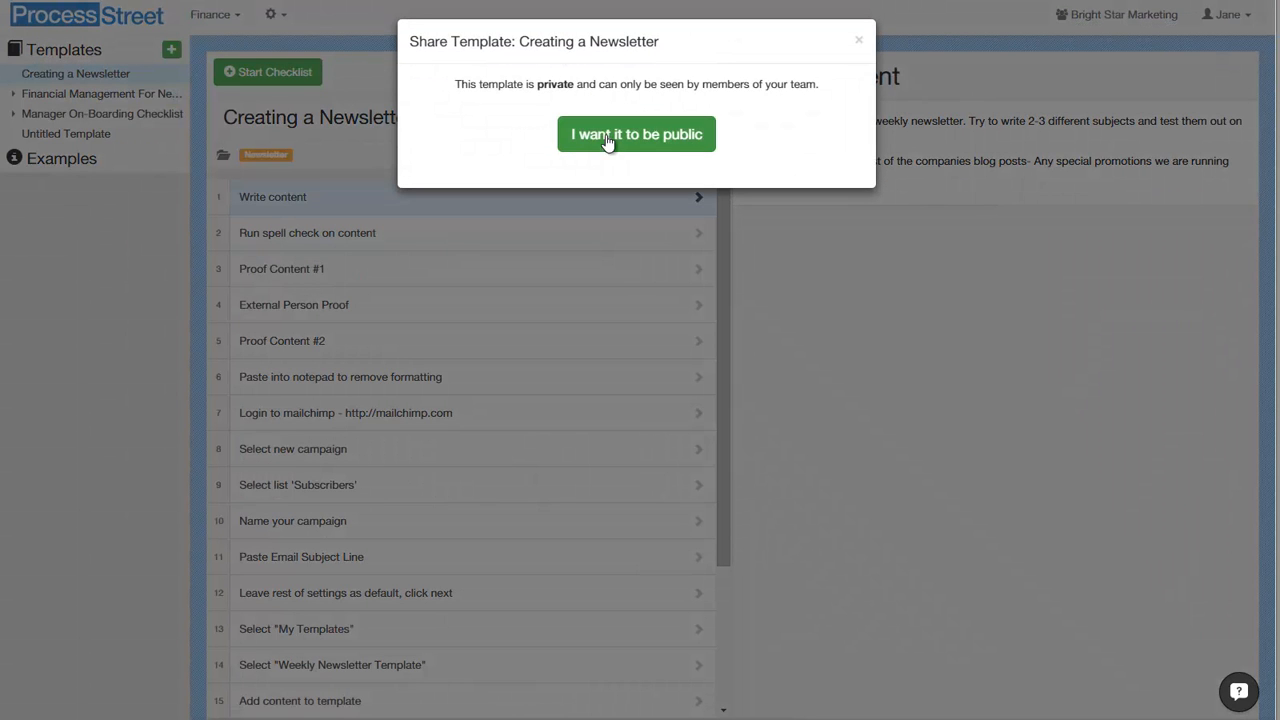
left_click(636, 134)
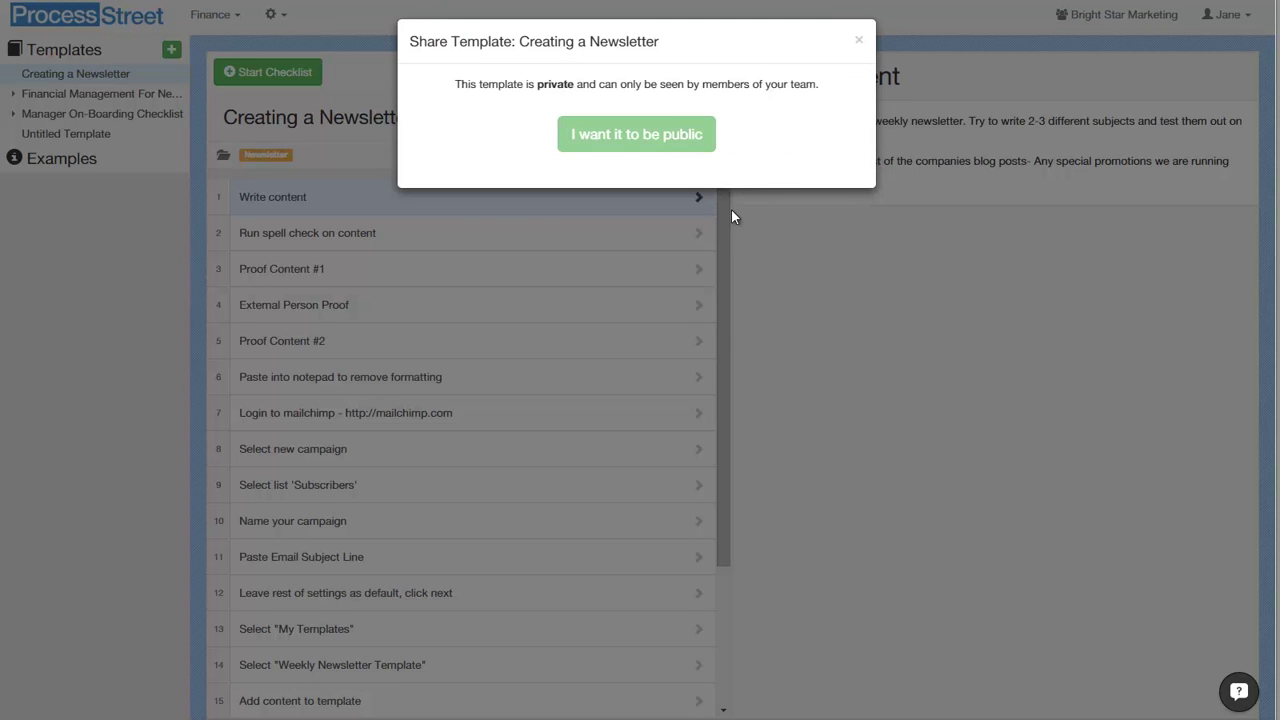
Confirm the template is public and select its Share URL and Embed code fields
left_click(636, 132)
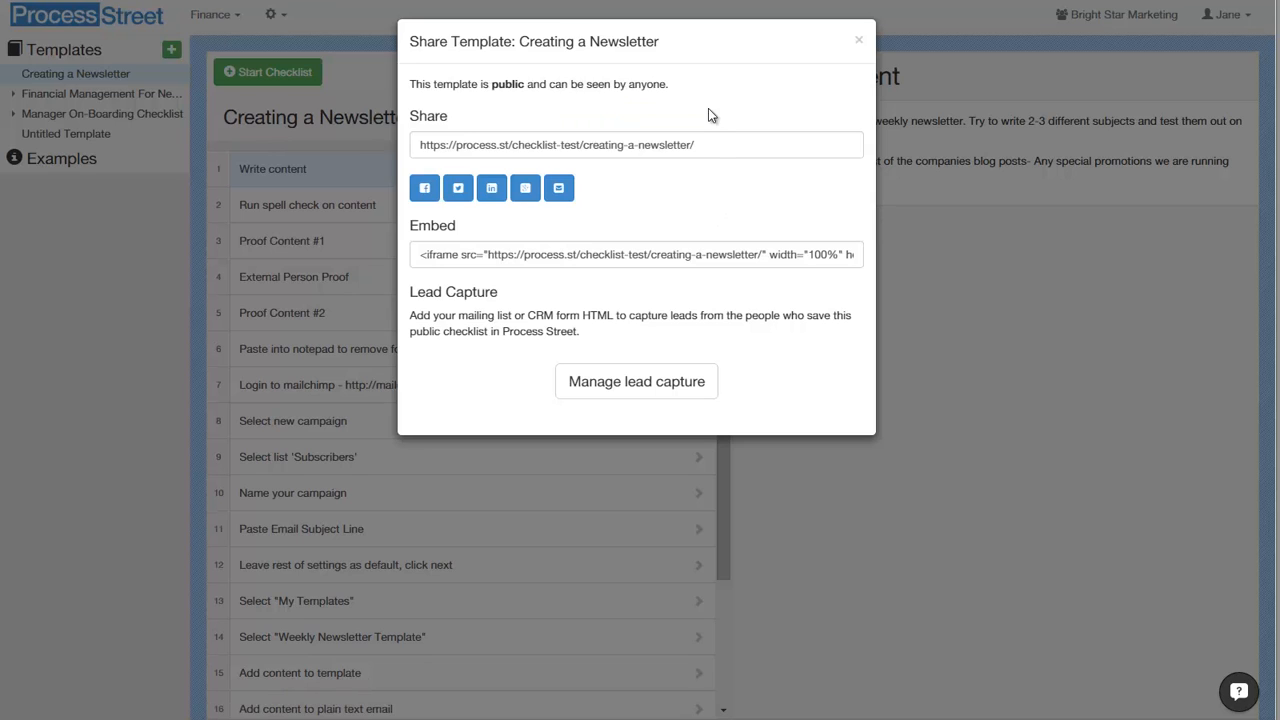
left_click(636, 144)
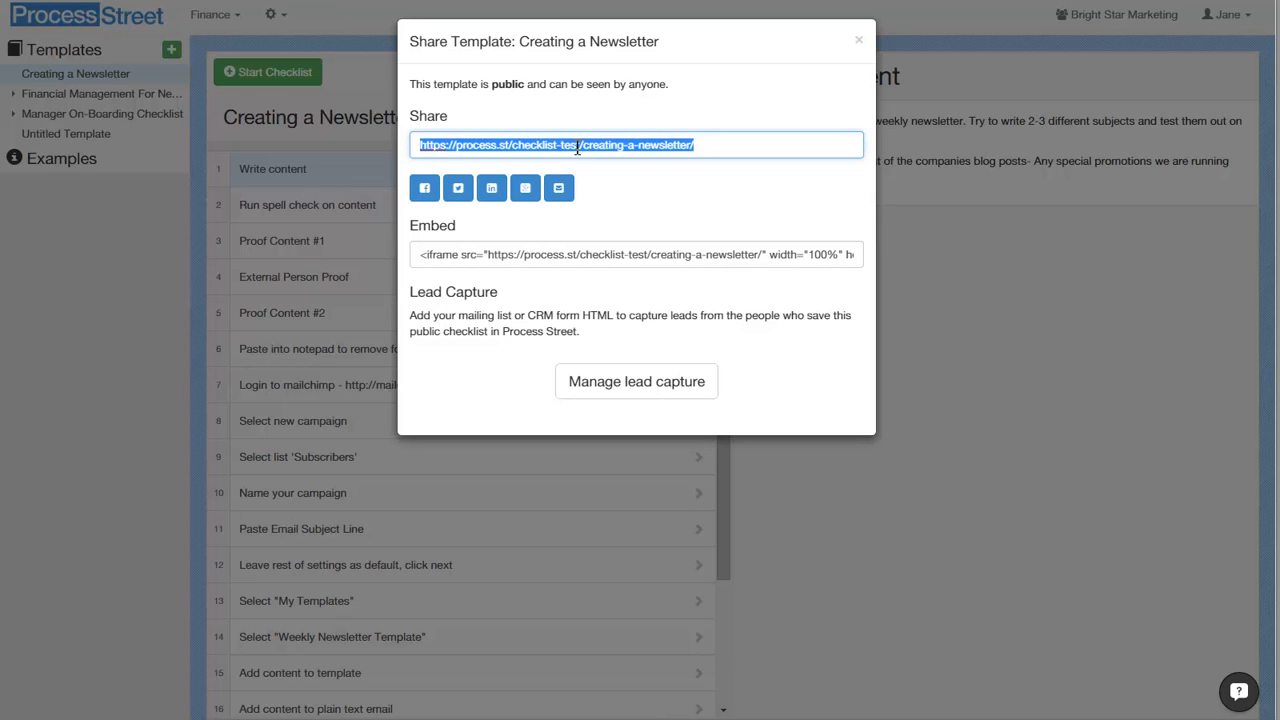
mouse_move(616, 262)
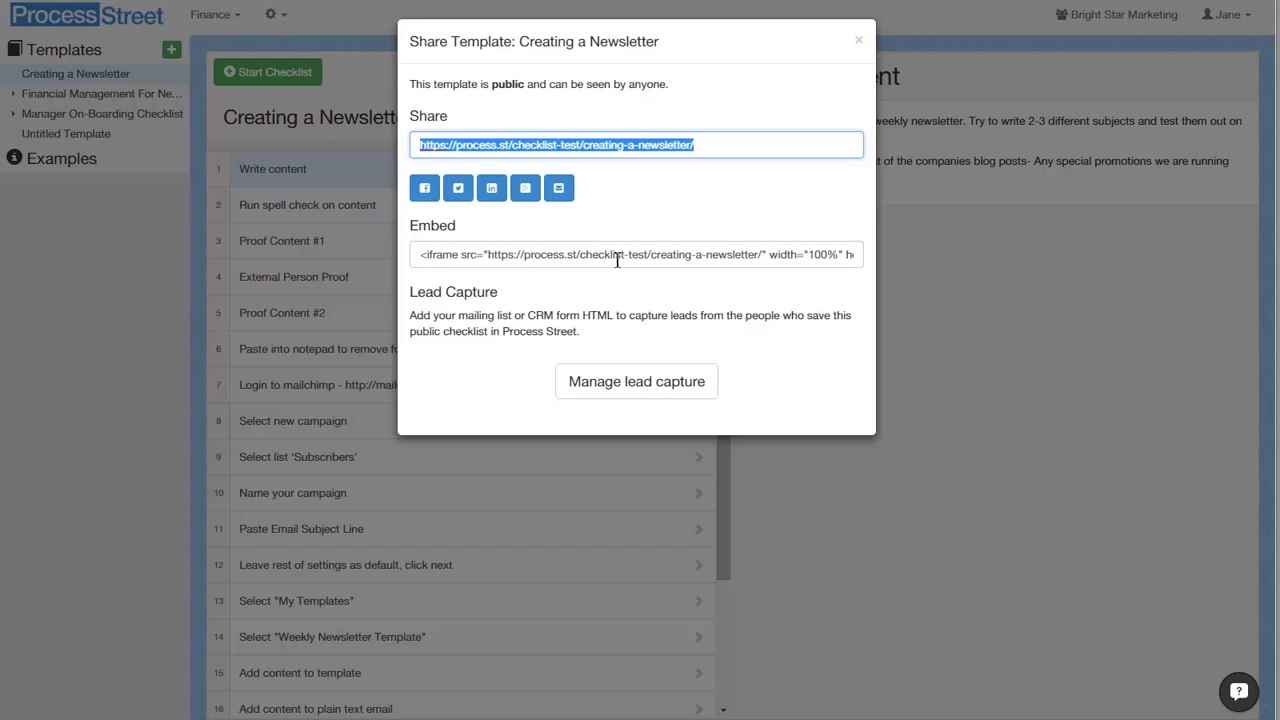
left_click(636, 254)
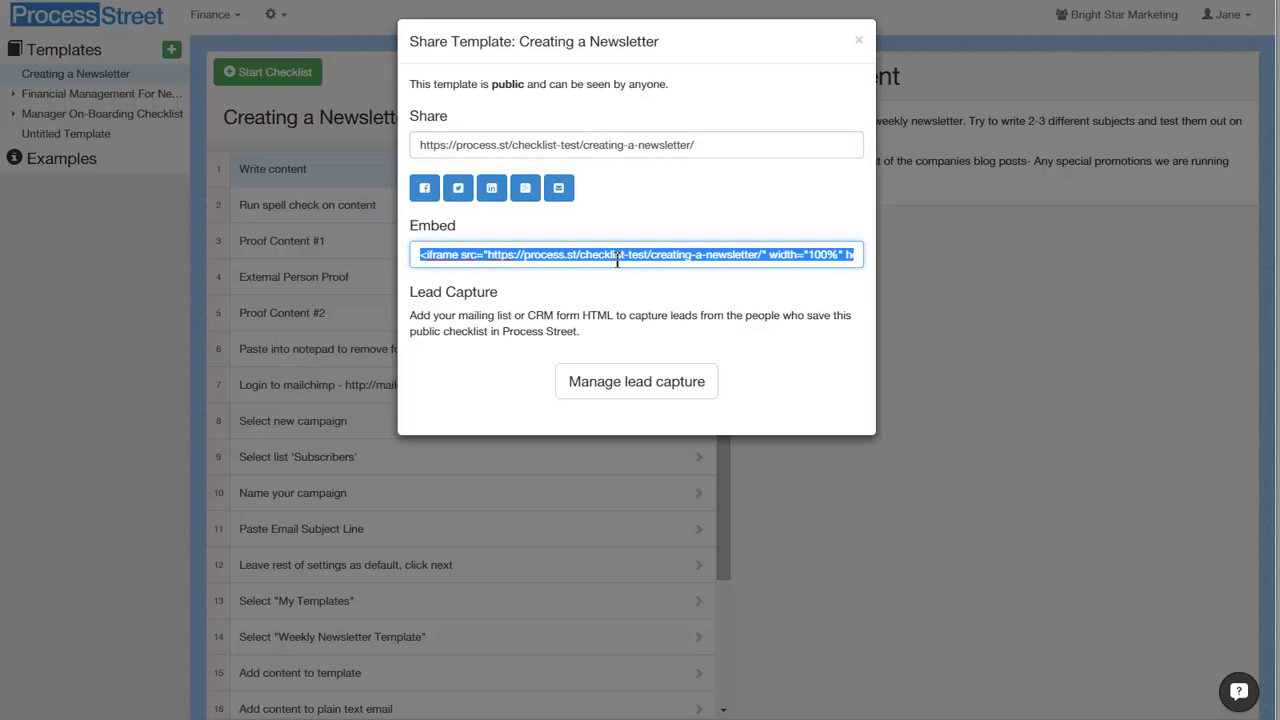
mouse_move(456, 188)
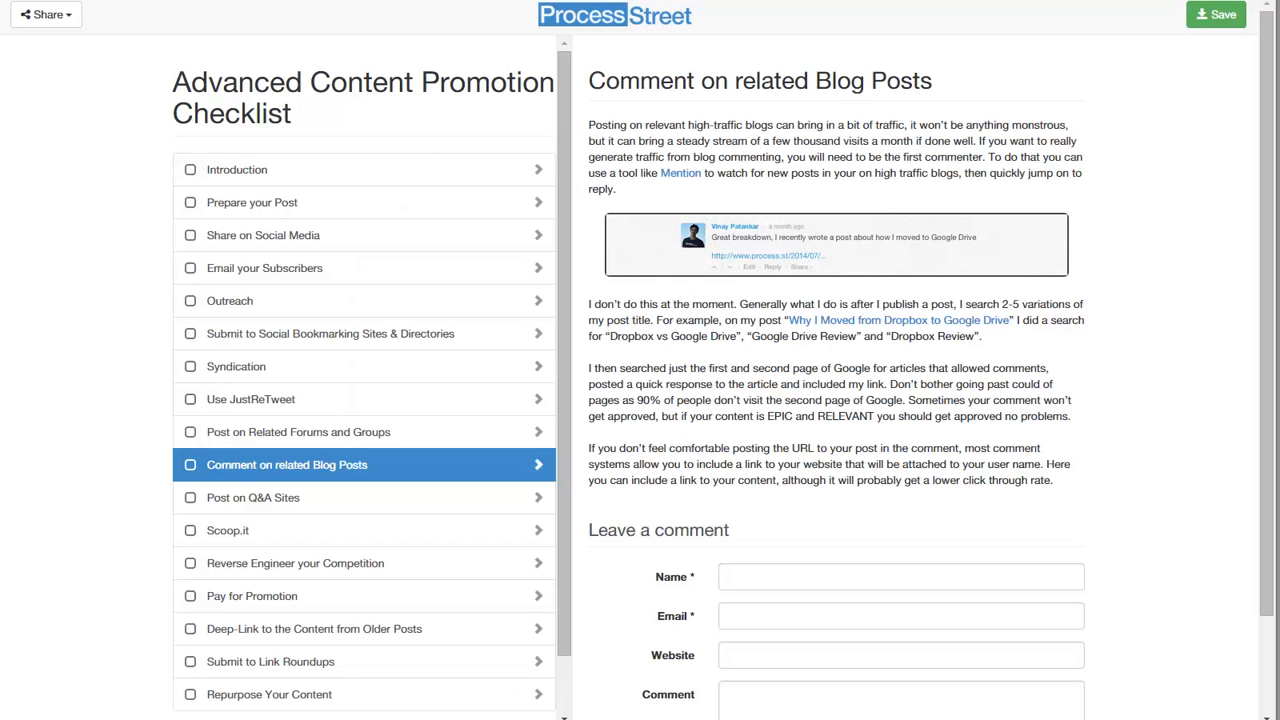
mouse_move(568, 204)
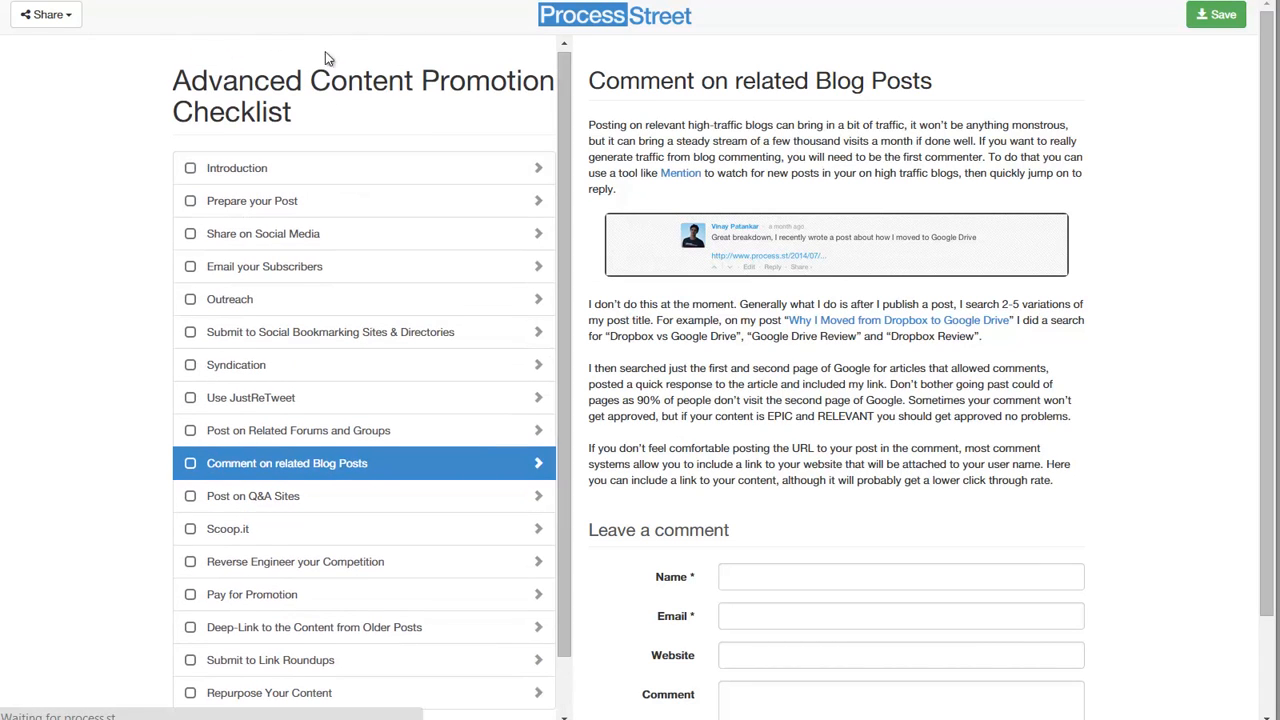
View Introduction, Prepare your Post, Share on Social Media and Email your Subscribers in turn
left_click(236, 168)
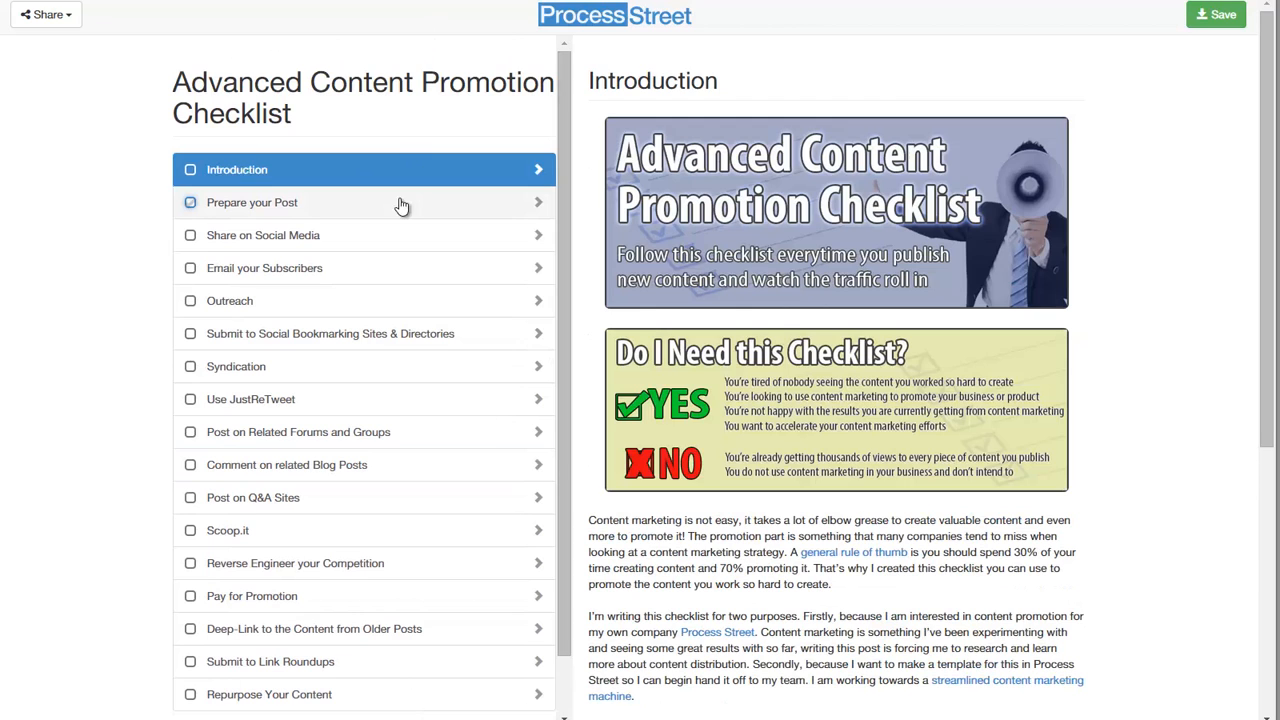
left_click(252, 202)
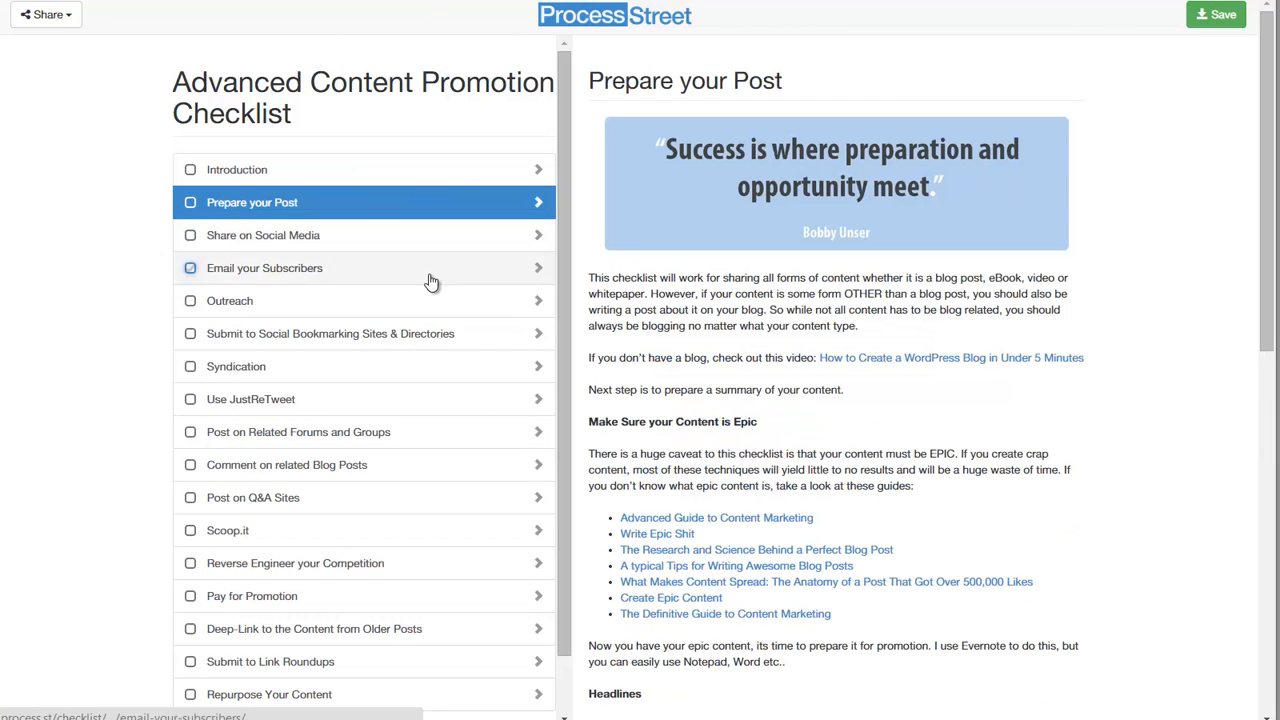
left_click(264, 236)
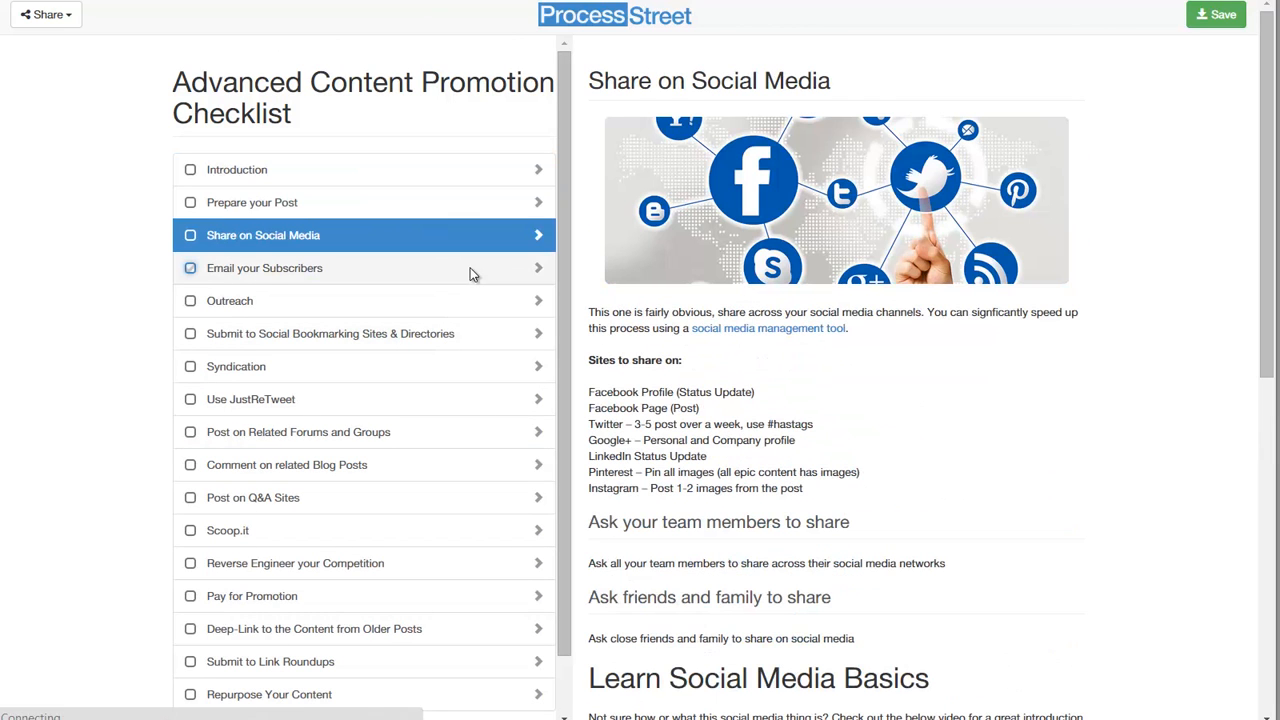
left_click(264, 268)
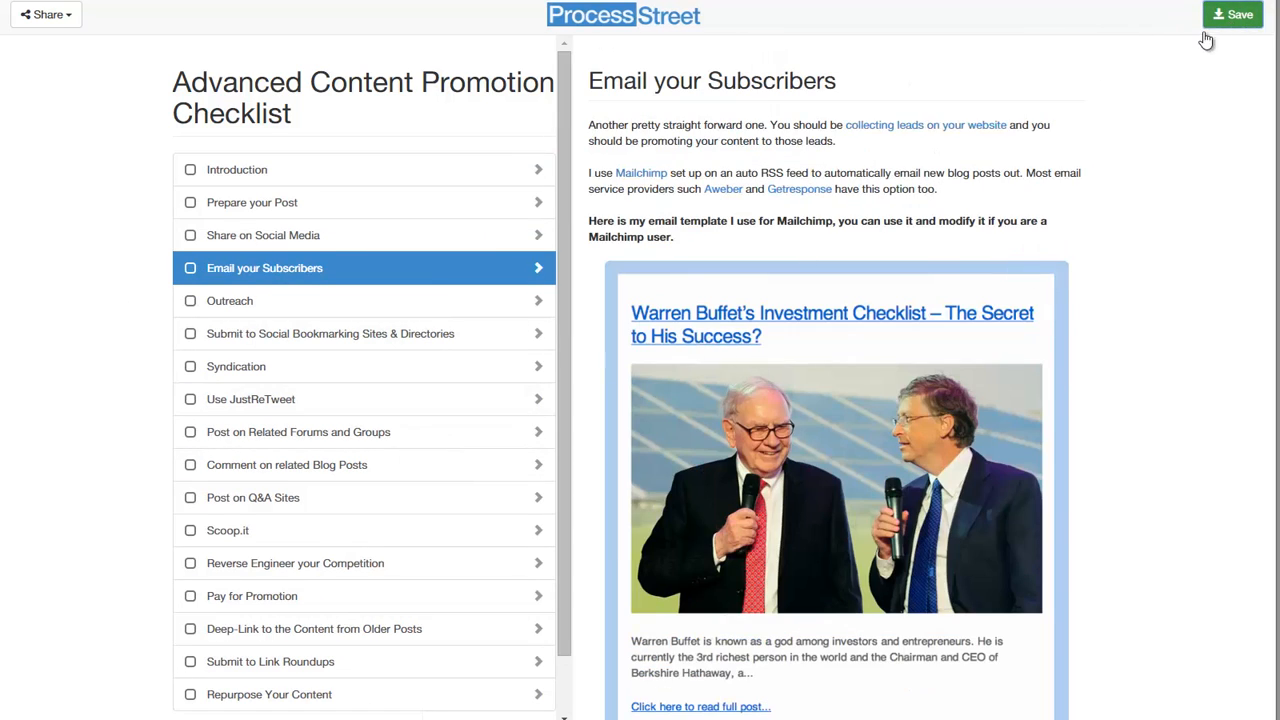
left_click(1236, 16)
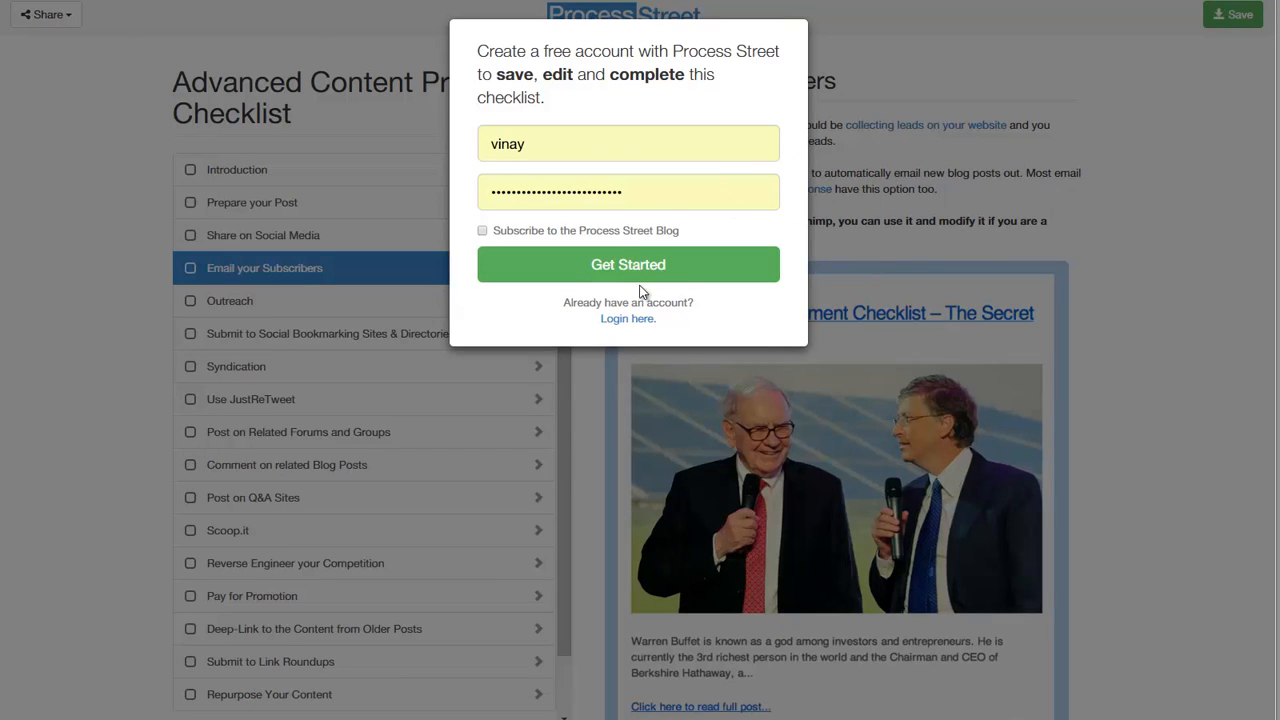
mouse_move(610, 174)
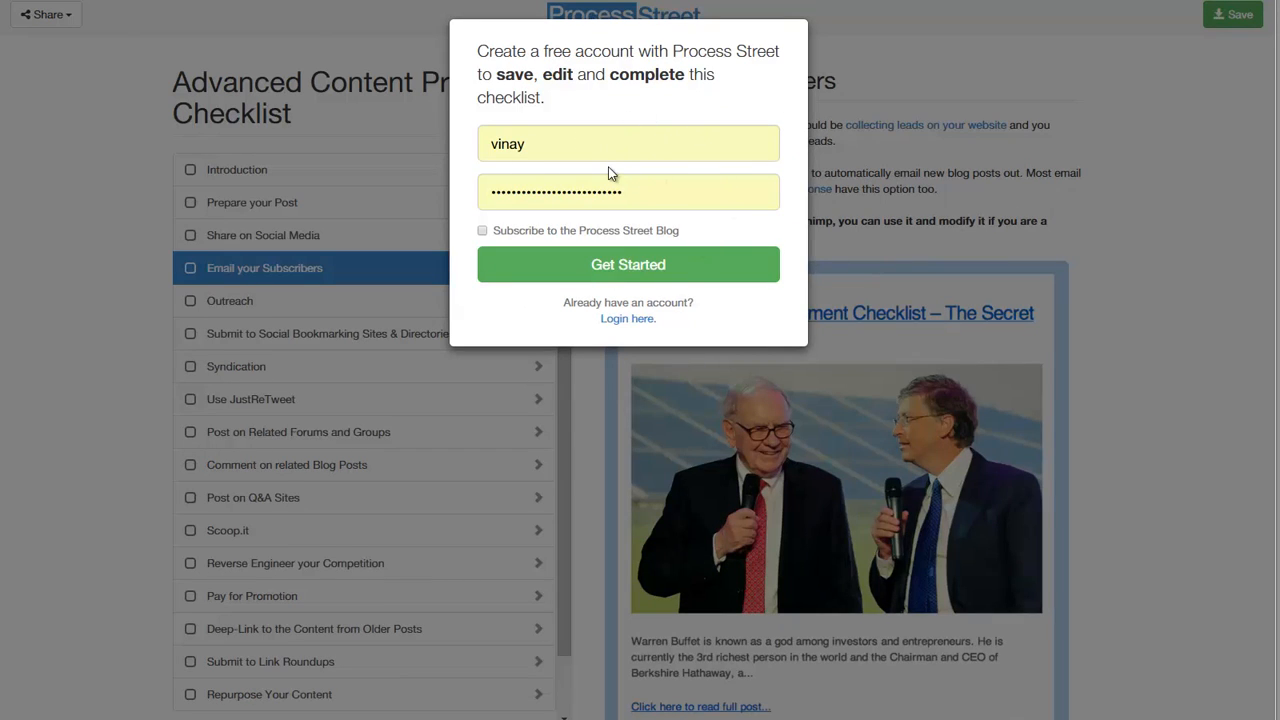
mouse_move(714, 100)
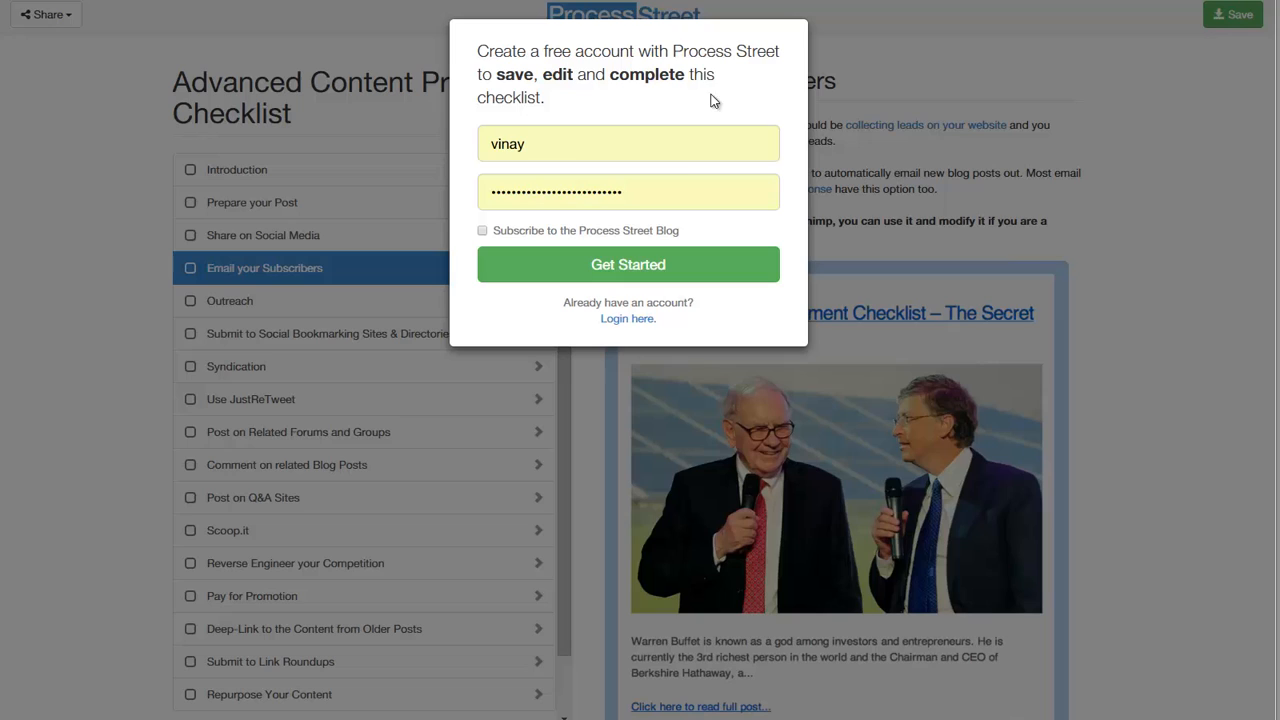
mouse_move(682, 168)
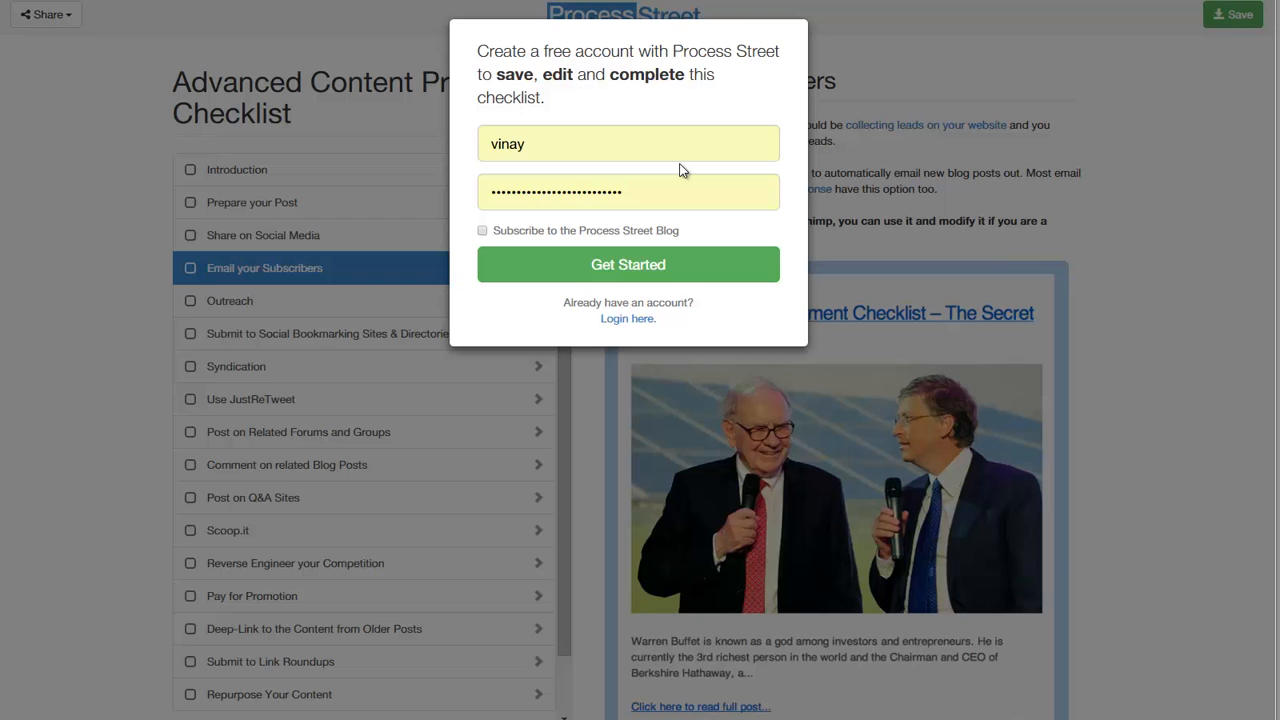
left_click(628, 264)
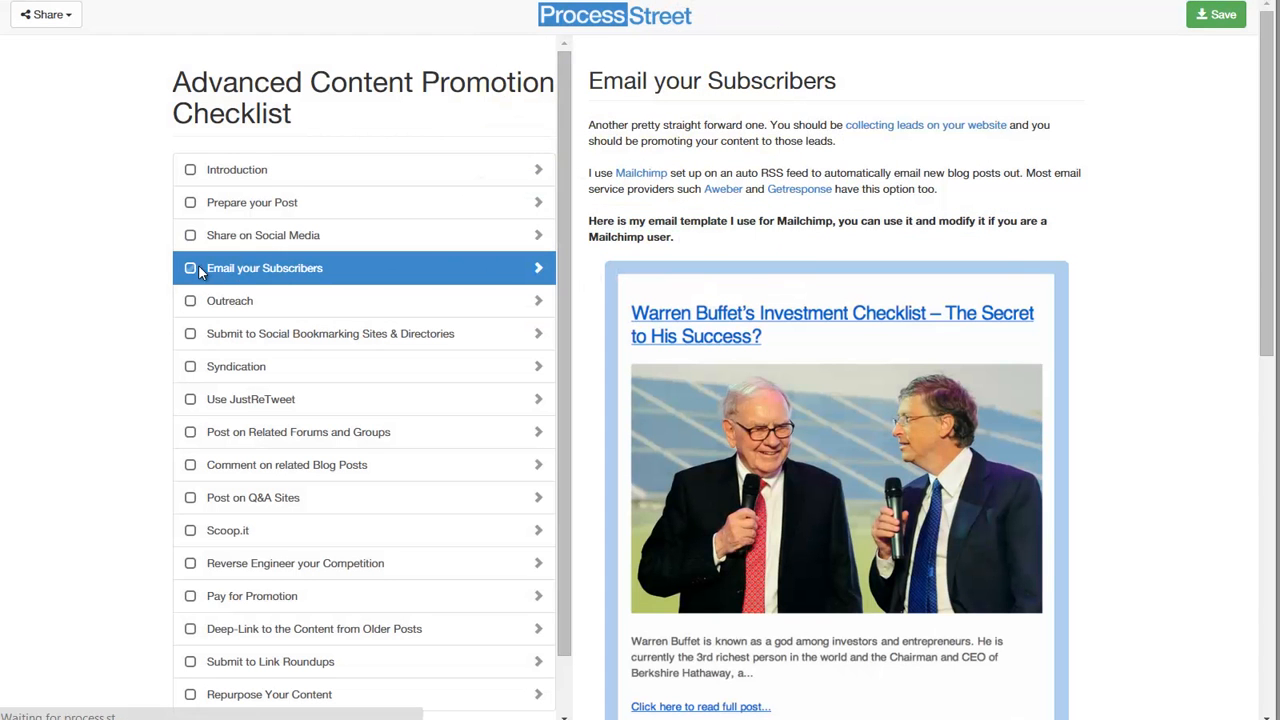
mouse_move(192, 236)
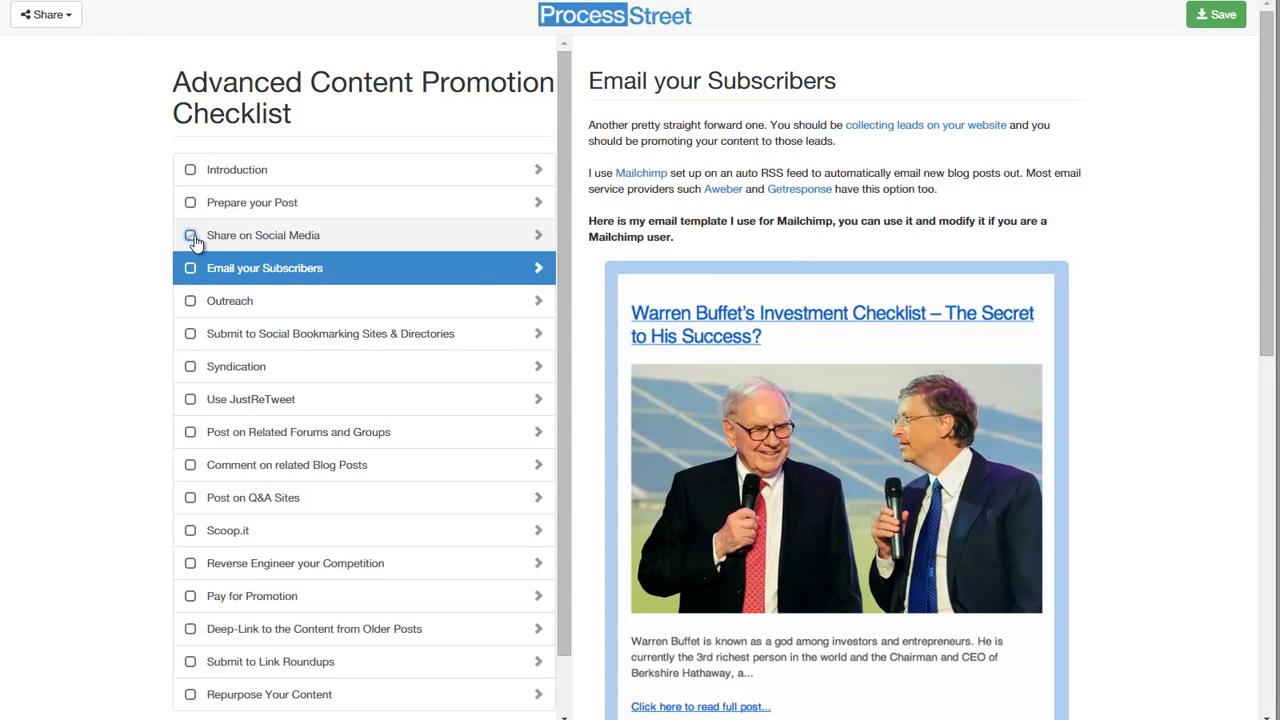
Tick the Share on Social Media checkbox in the public checklist sidebar
left_click(190, 236)
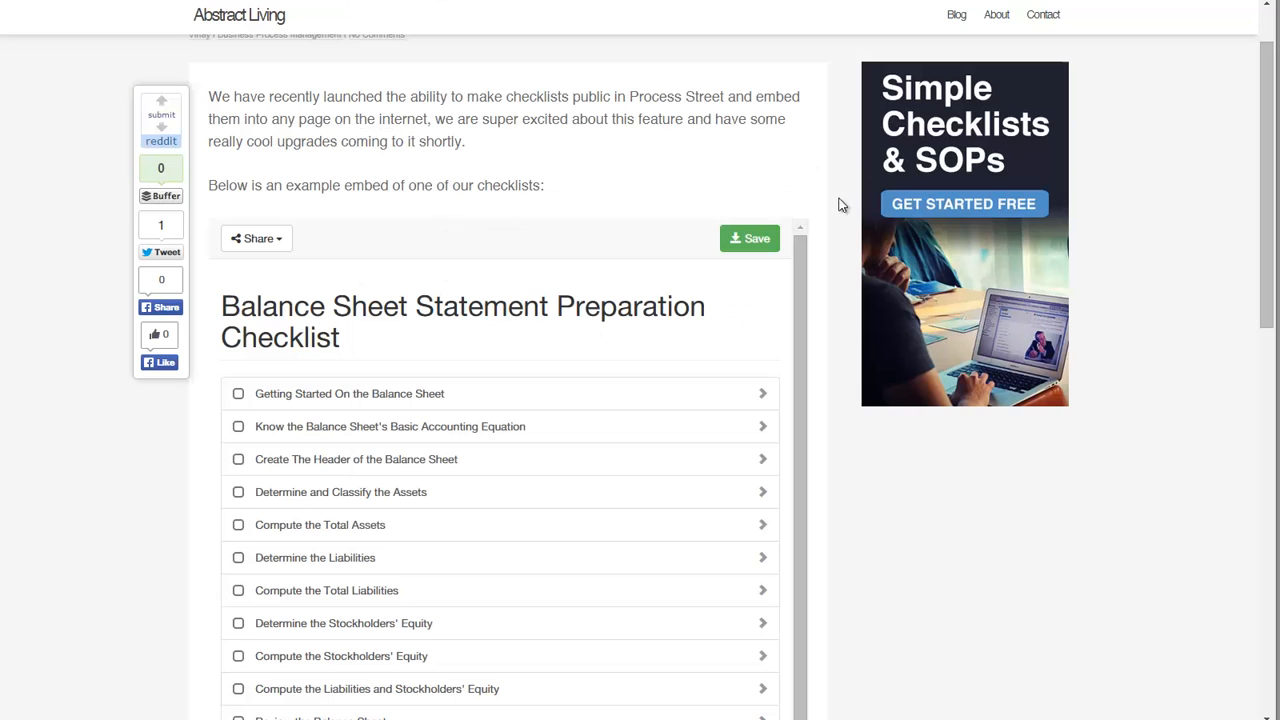
Locate the embedded balance sheet checklist and preview its Determine the Stockholders' Equity task
scroll("down", 3)
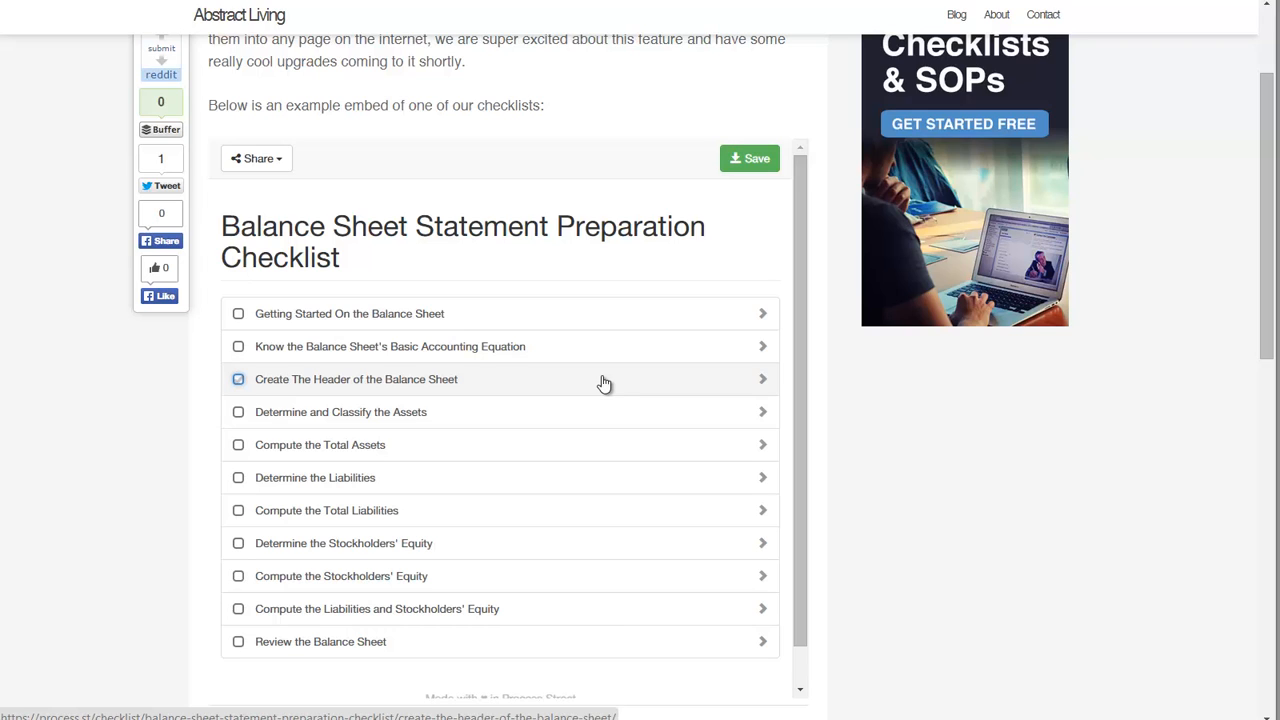
scroll("down", 3)
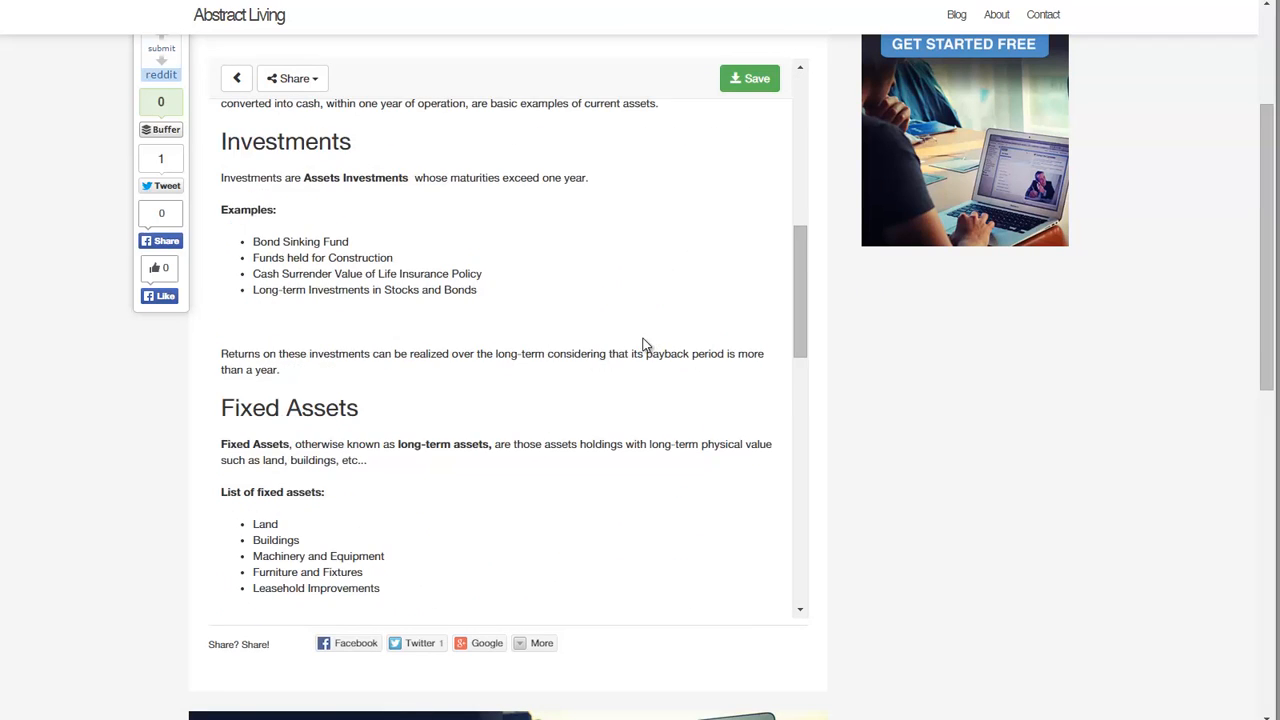
scroll("up", 3)
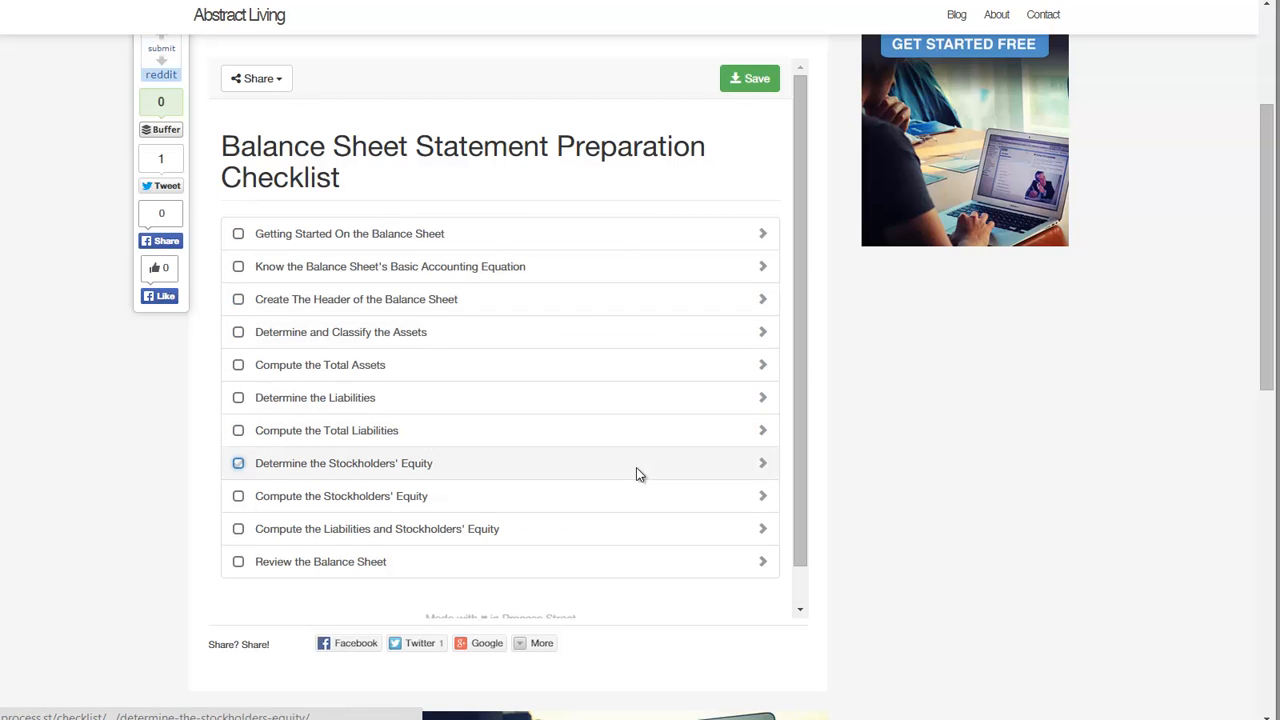
left_click(344, 464)
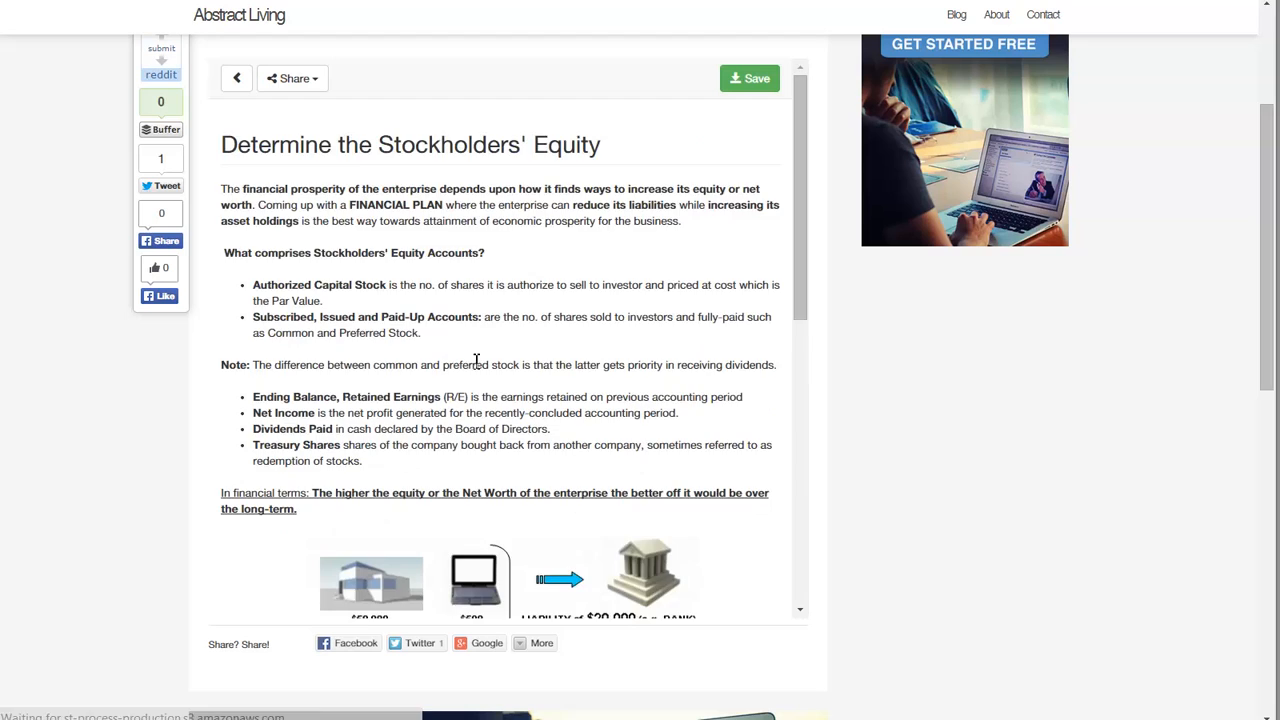
left_click(500, 426)
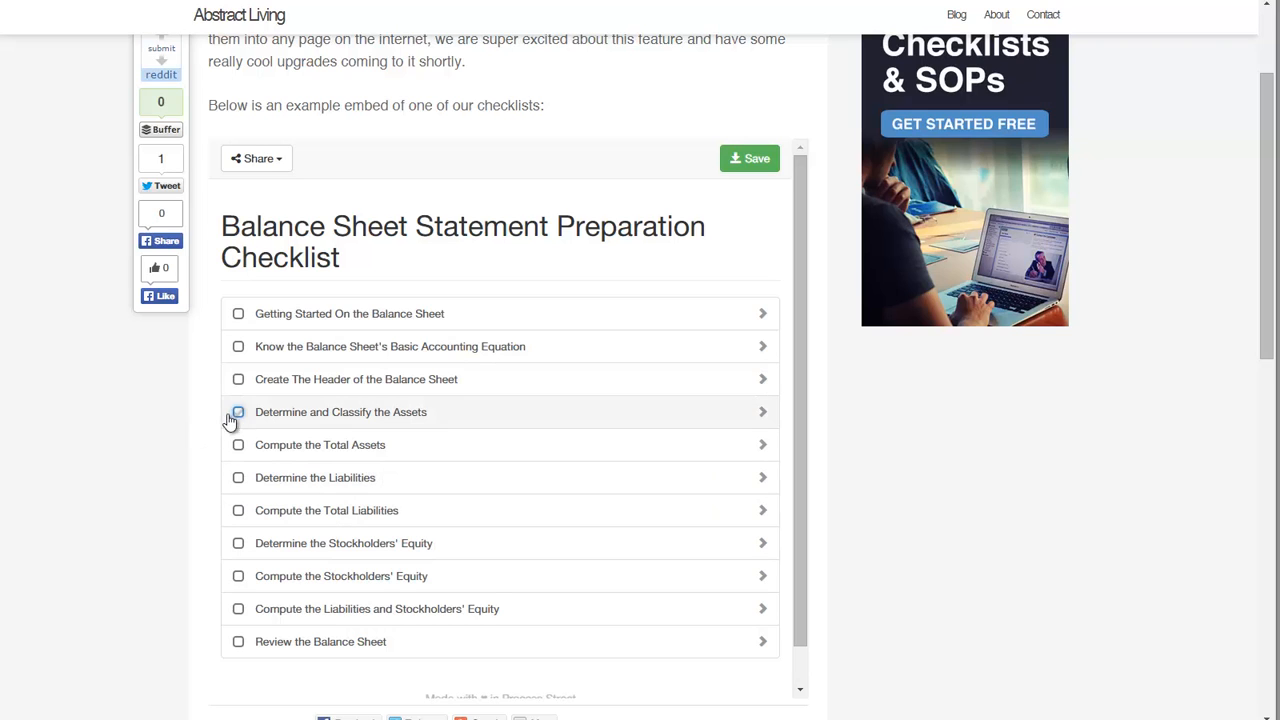
Tick Determine and Classify the Assets, triggering the free-account sign-up prompt
left_click(238, 412)
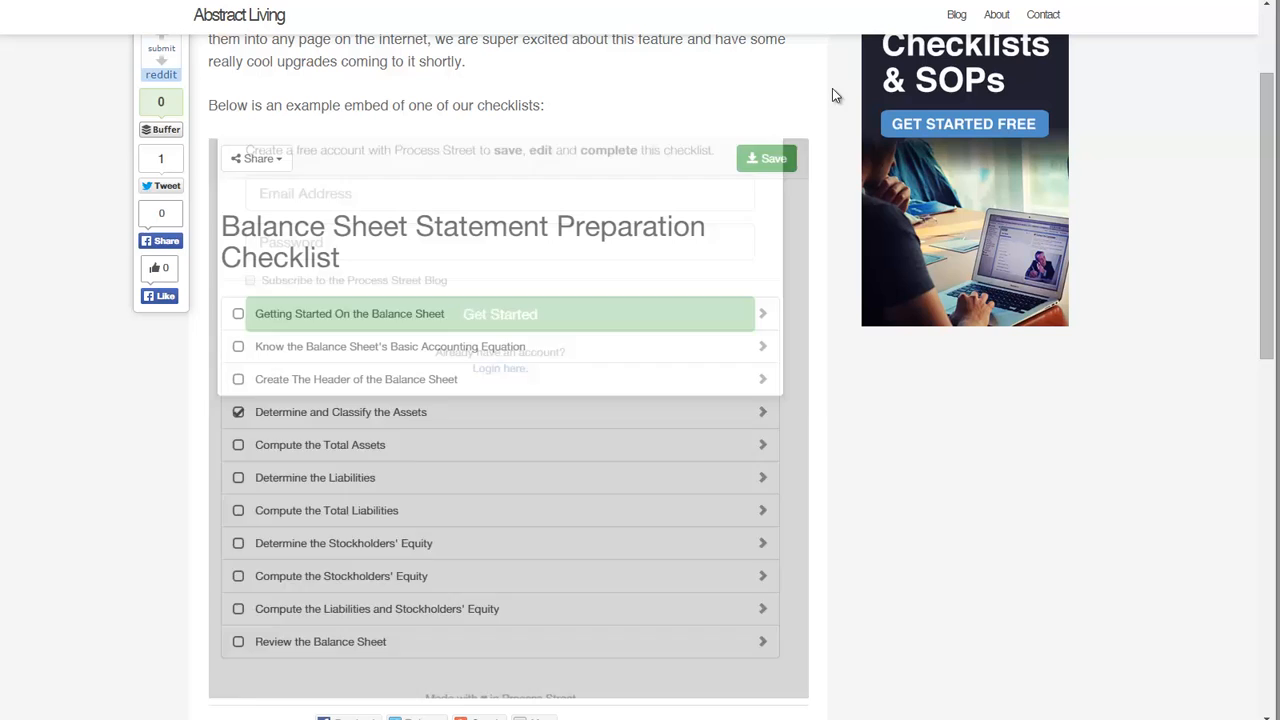